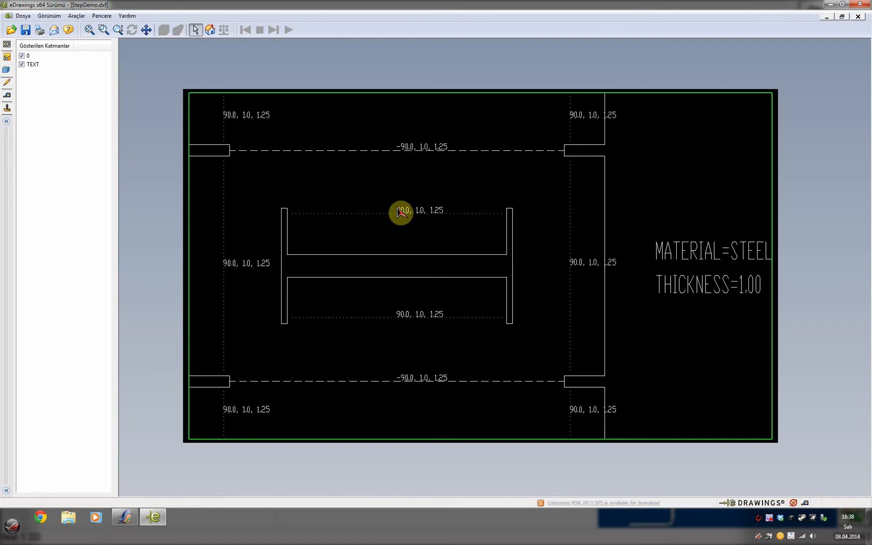
pyautogui.moveTo(435, 220)
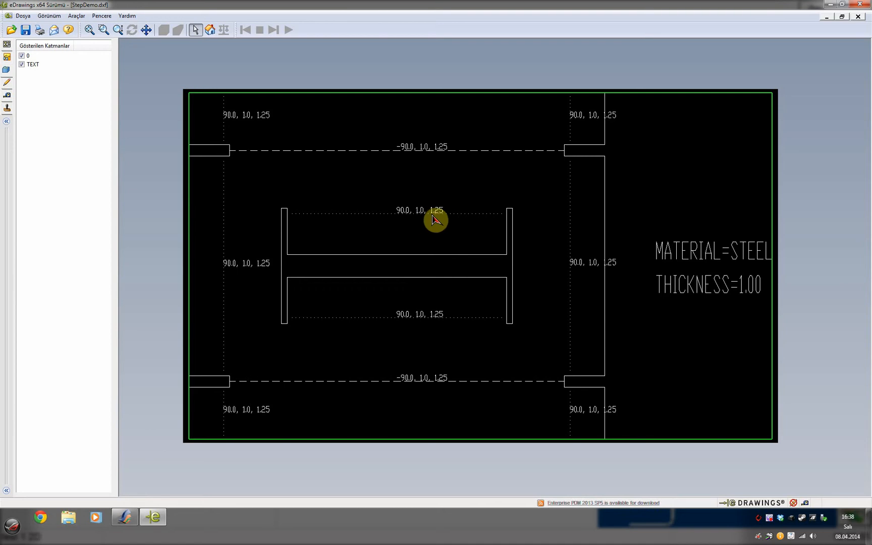
pyautogui.moveTo(385, 228)
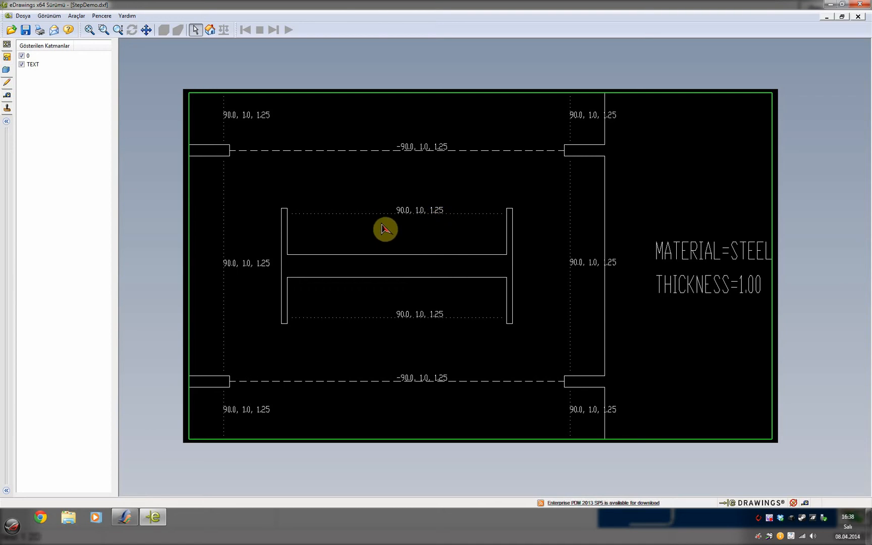
pyautogui.moveTo(502, 157)
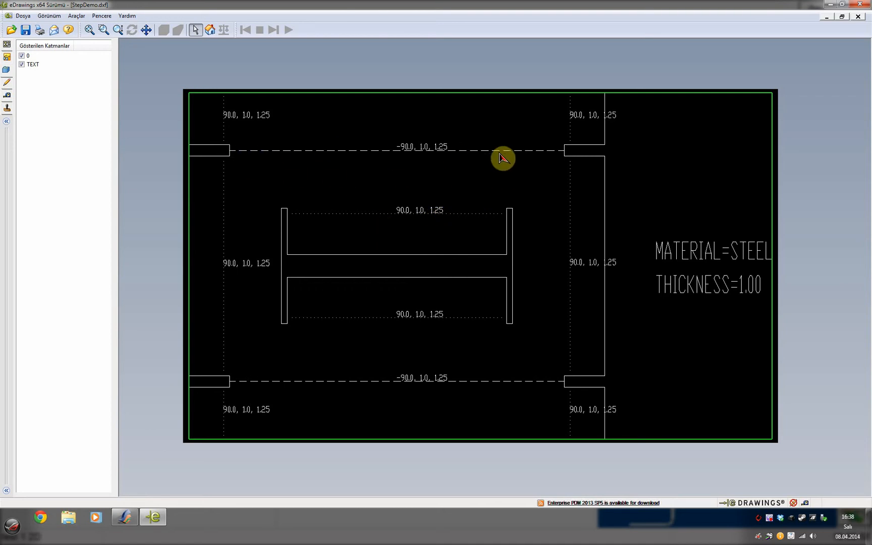
pyautogui.moveTo(226, 195)
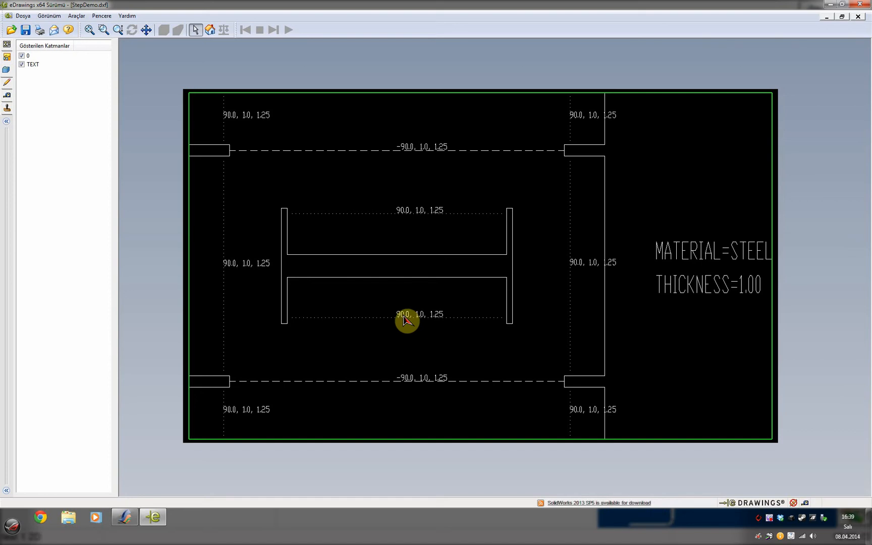
pyautogui.moveTo(673, 246)
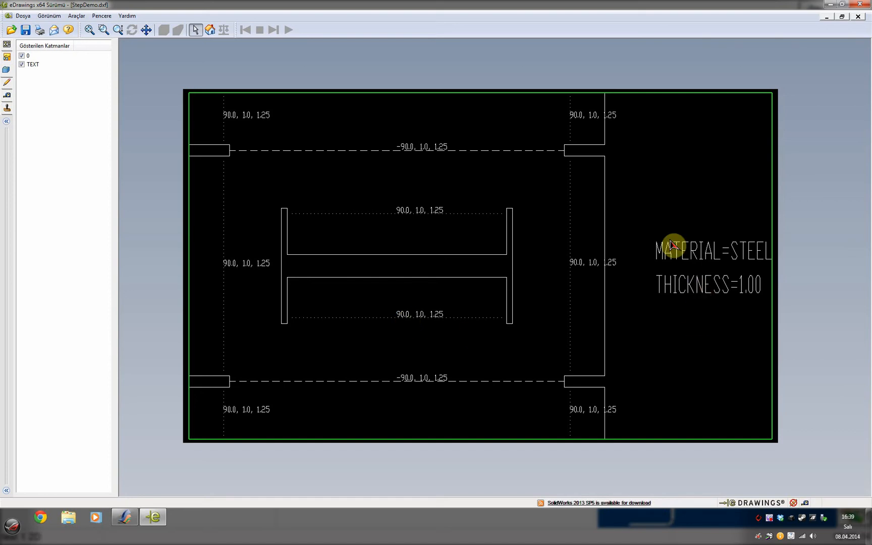
pyautogui.moveTo(671, 261)
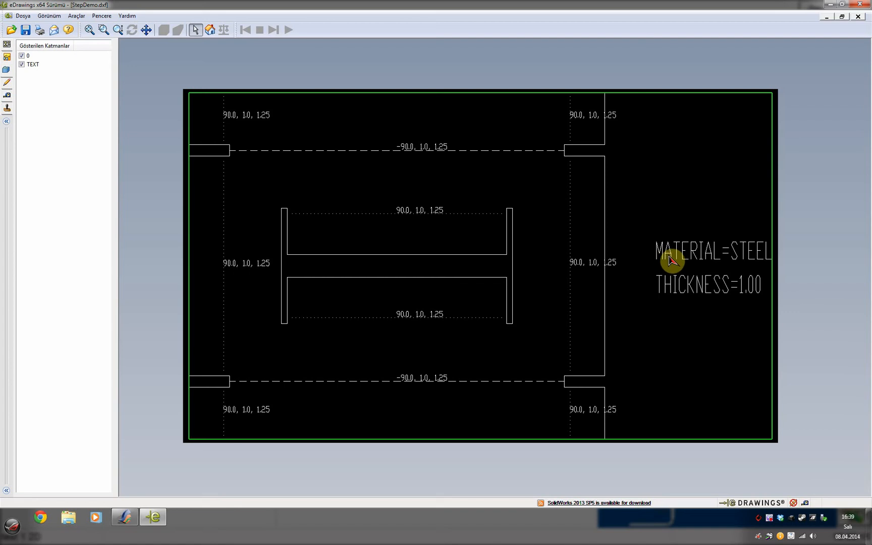
pyautogui.moveTo(669, 260)
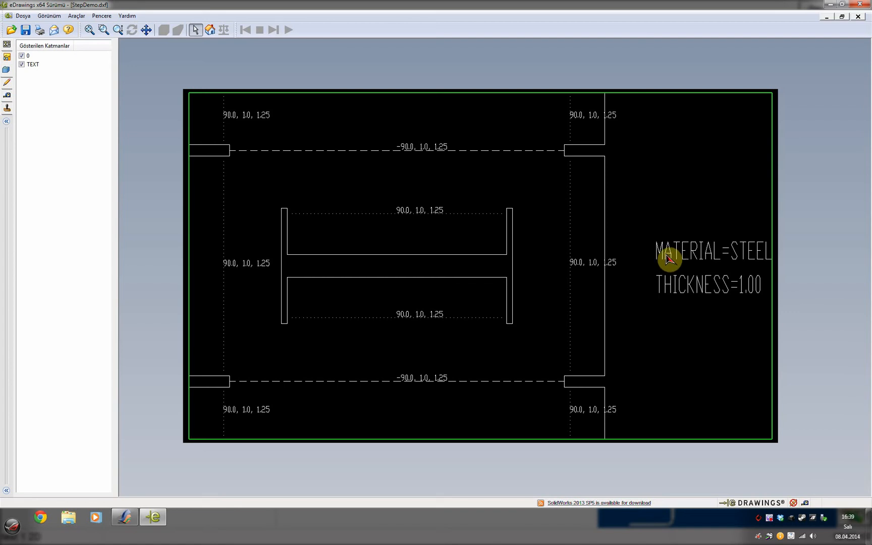
pyautogui.moveTo(671, 313)
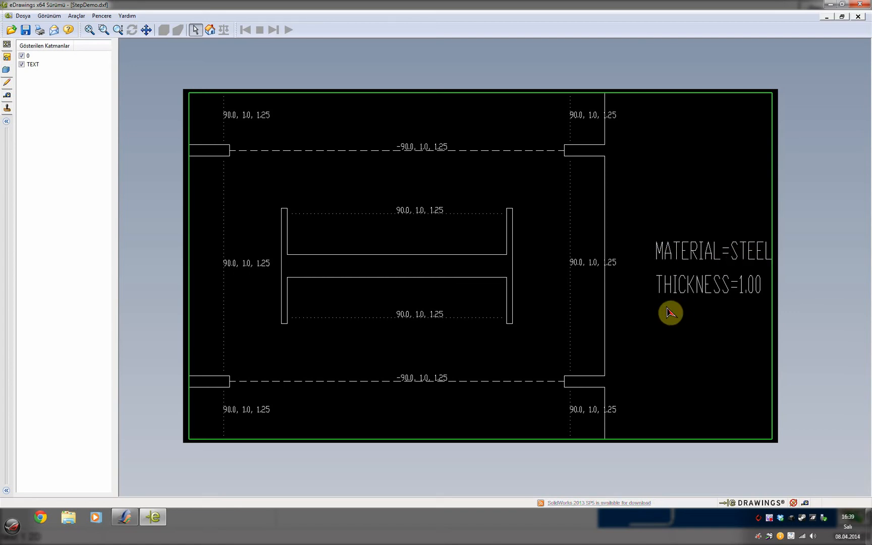
pyautogui.moveTo(672, 303)
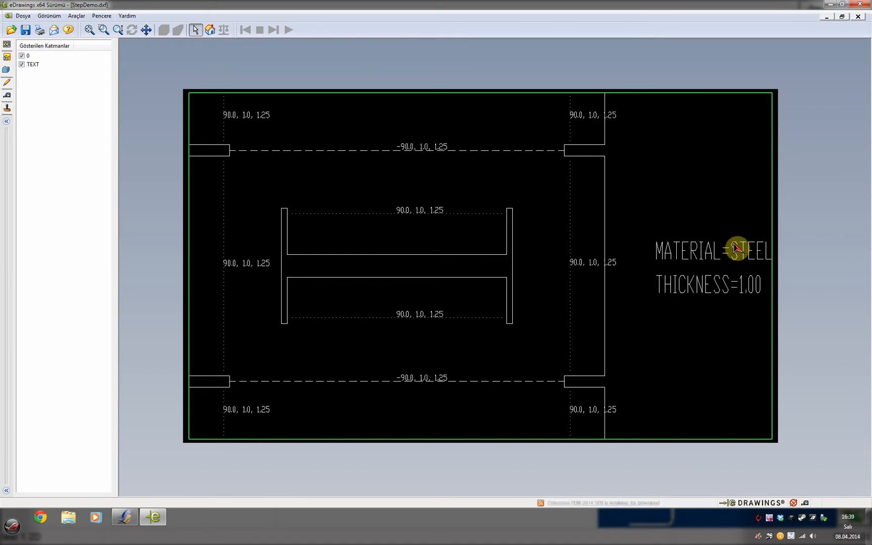
pyautogui.moveTo(744, 284)
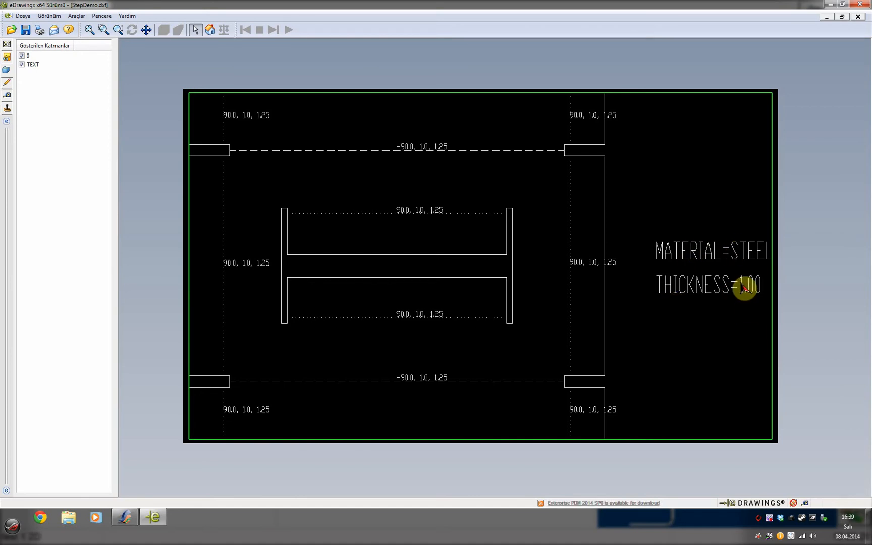
pyautogui.moveTo(529, 266)
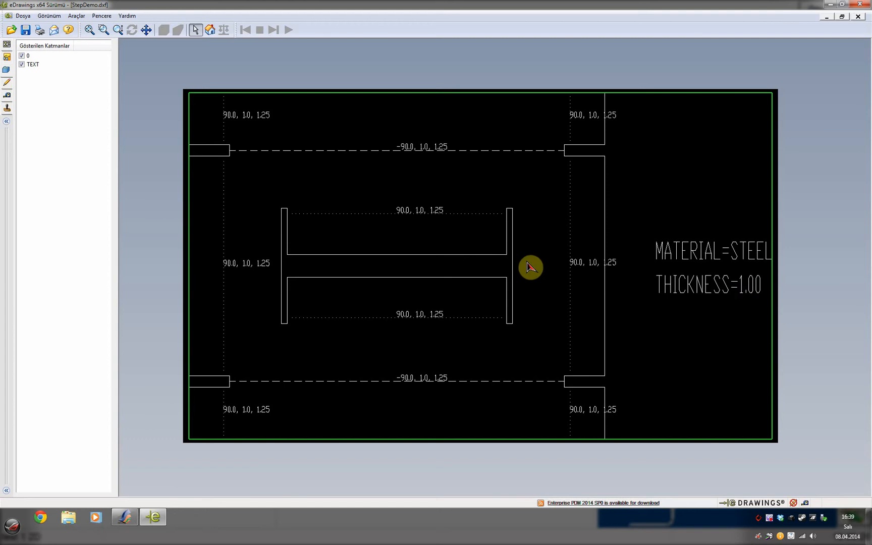
pyautogui.moveTo(326, 213)
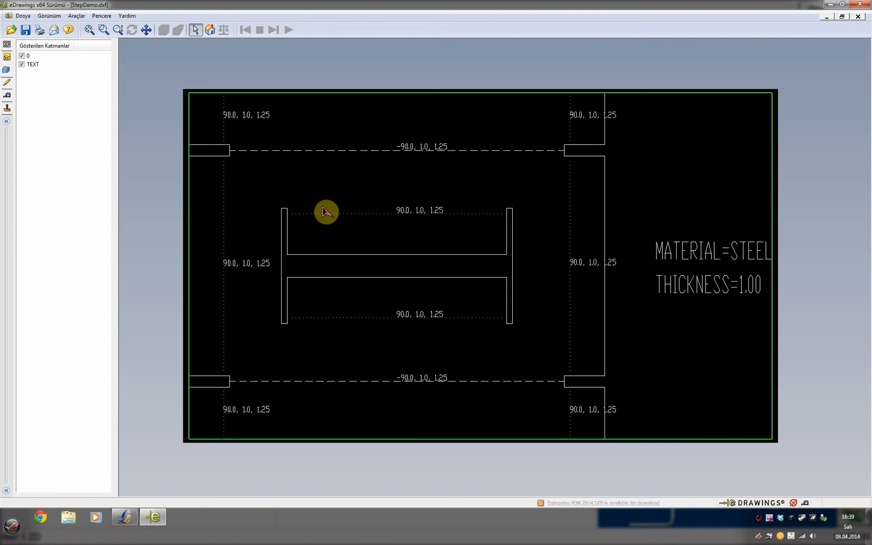
pyautogui.moveTo(178, 512)
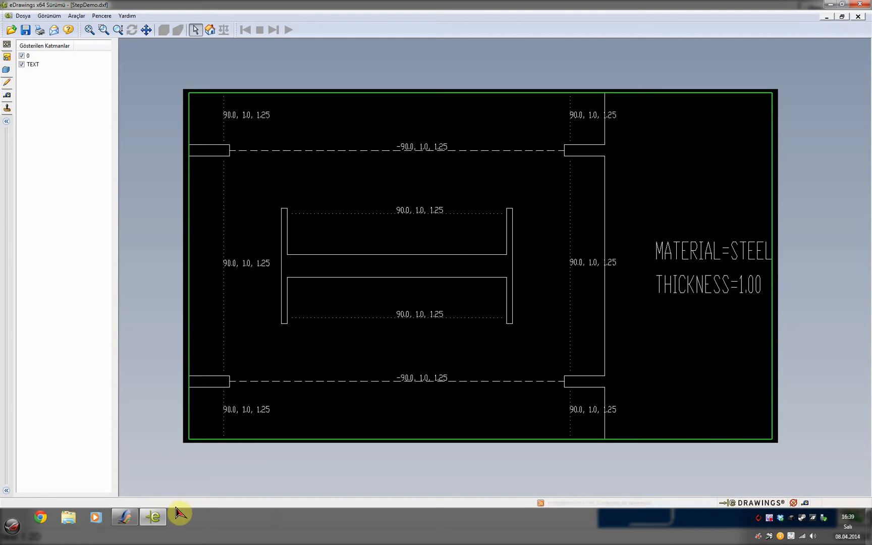
pyautogui.moveTo(124, 518)
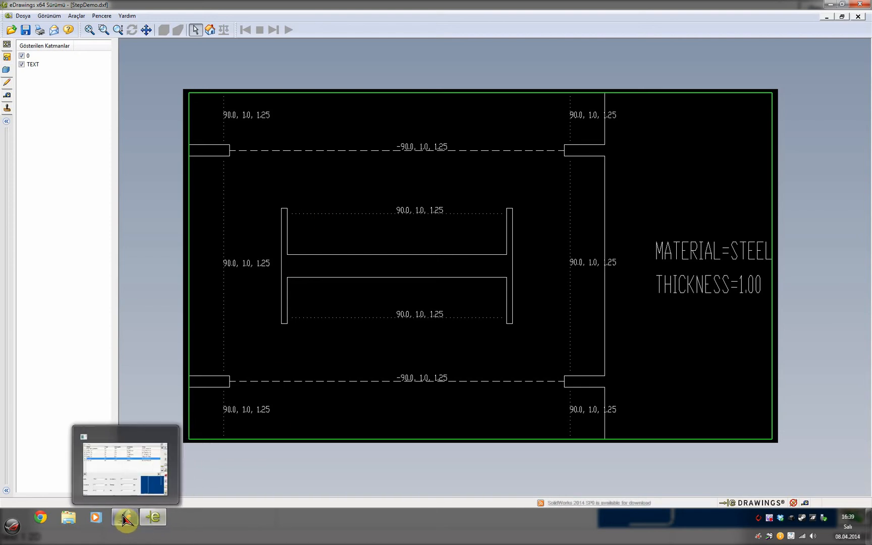
# Step: Switch to NEXT and bring up the programs list showing the 'test 1 2D' steel program
pyautogui.click(125, 516)
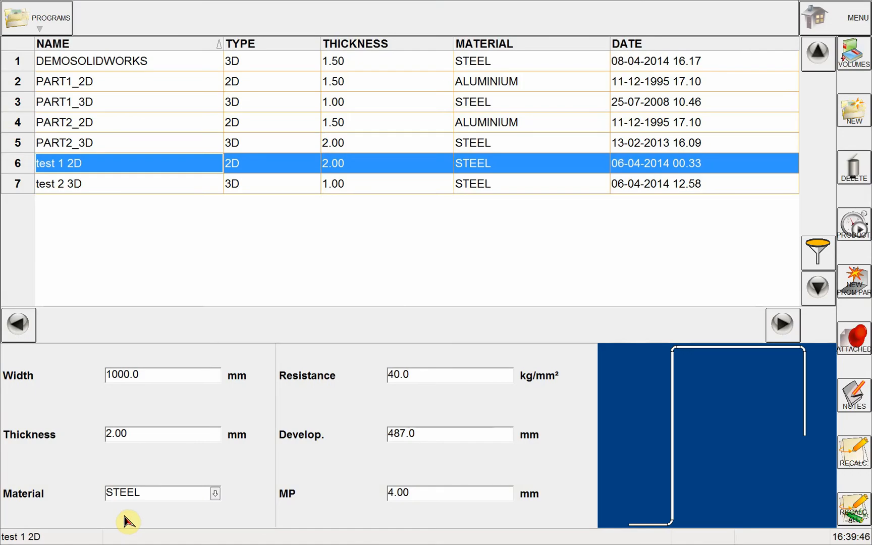
pyautogui.moveTo(88, 48)
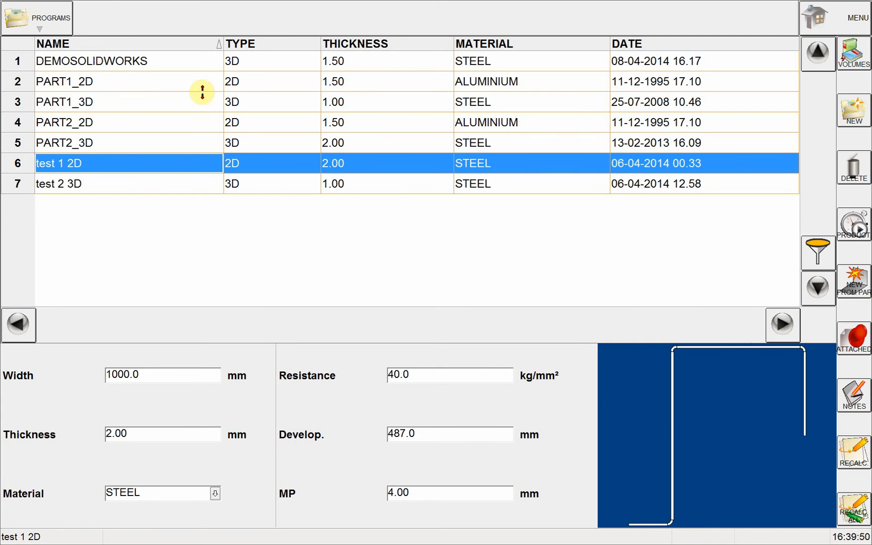
pyautogui.moveTo(226, 221)
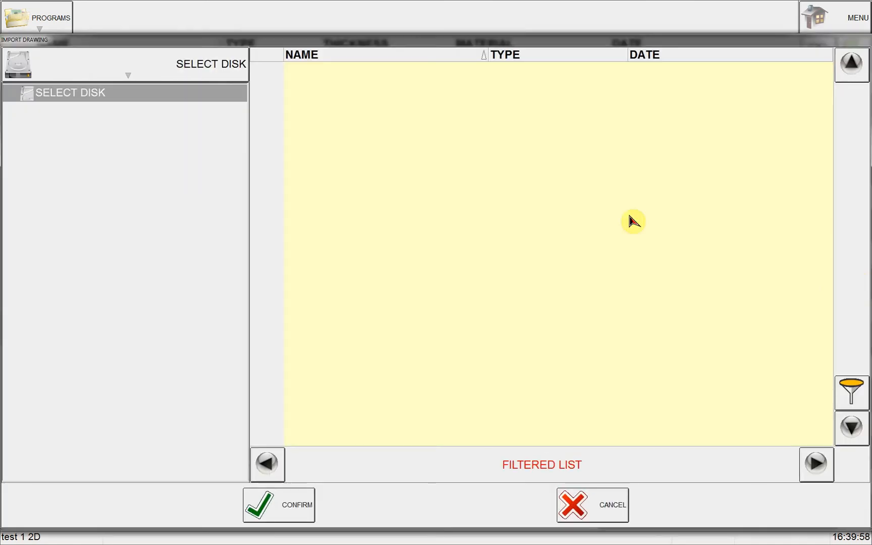
# Step: Browse drive D: through Dxf > Flats to the StepDemo folder and select the StepDemo dxf file
pyautogui.click(126, 63)
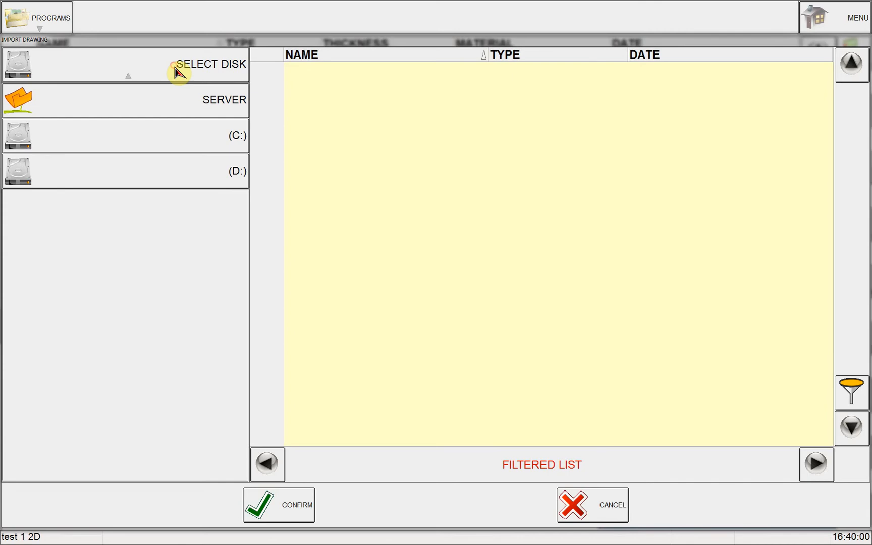
pyautogui.moveTo(185, 169)
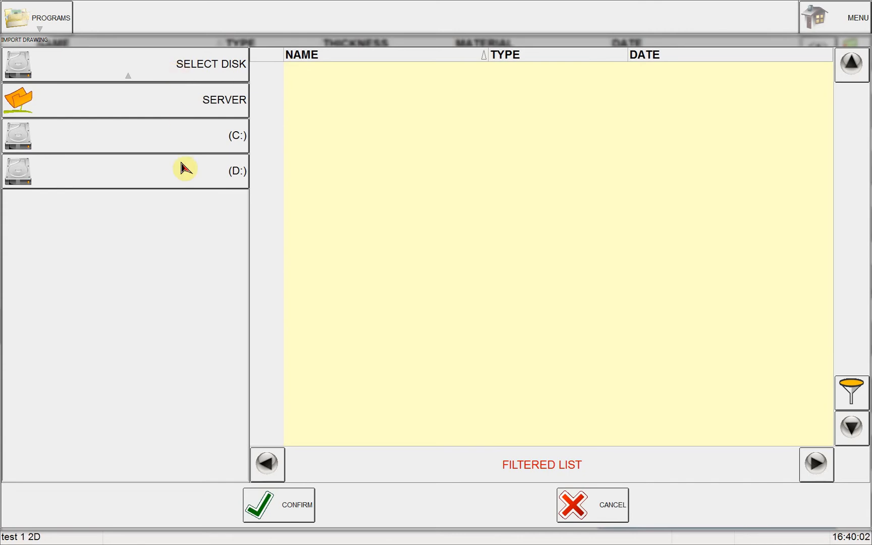
pyautogui.moveTo(157, 184)
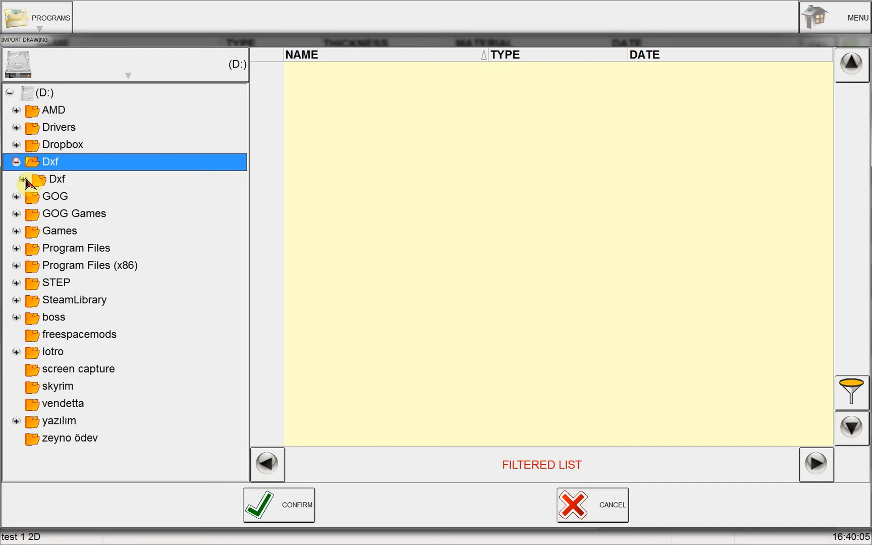
pyautogui.click(24, 179)
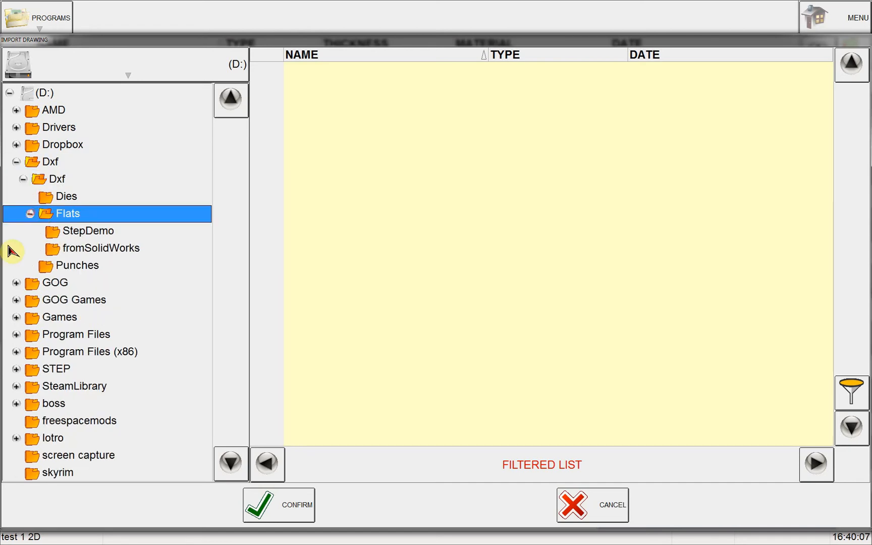
pyautogui.click(89, 230)
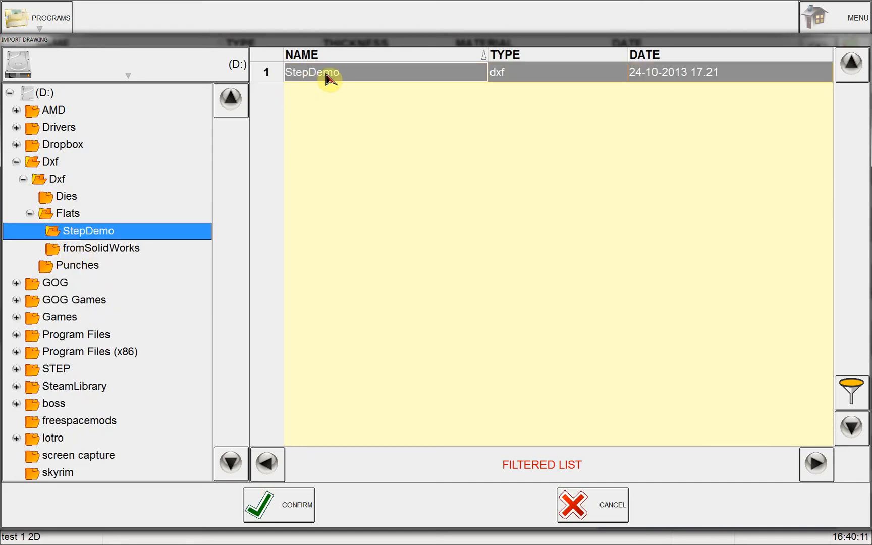
pyautogui.moveTo(488, 73)
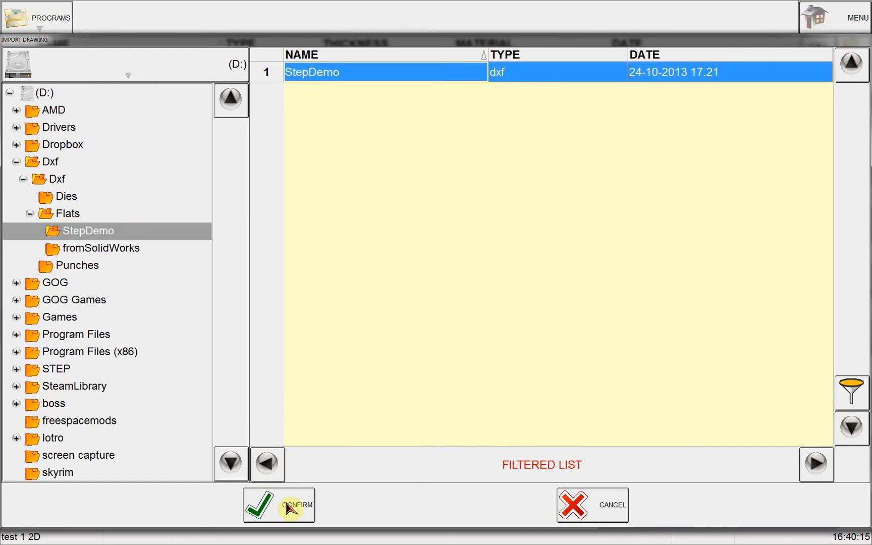
# Step: Import StepDemo with bend layer attributes DOT for (+) and DASHED for (-), accepting the DXF layer dialog
pyautogui.click(278, 505)
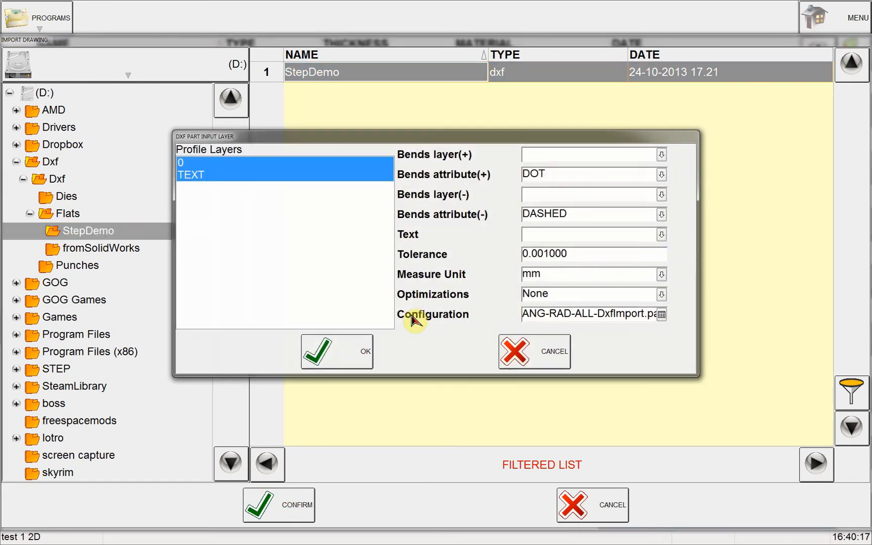
pyautogui.click(661, 175)
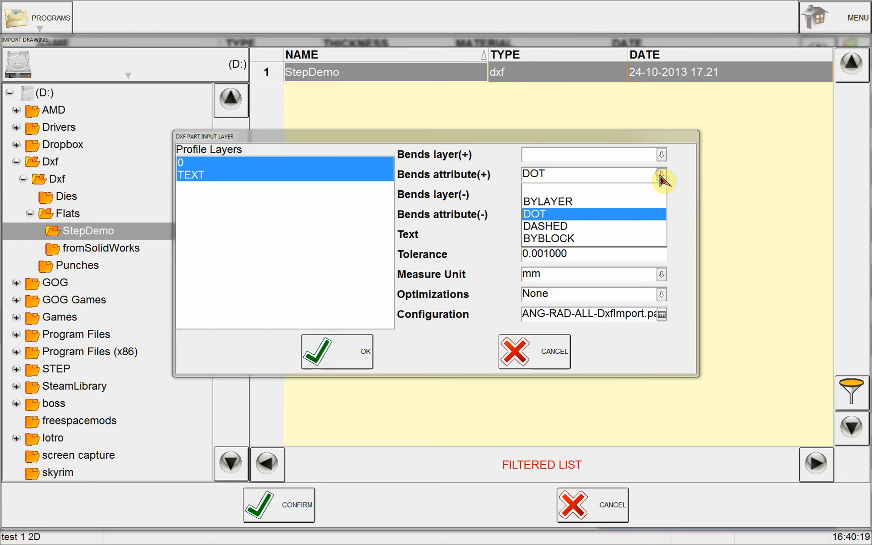
pyautogui.click(545, 225)
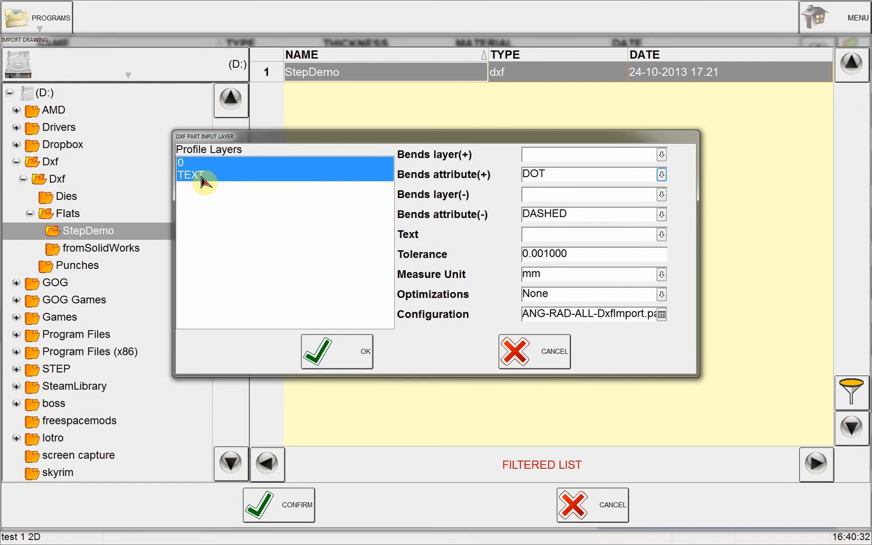
pyautogui.moveTo(225, 183)
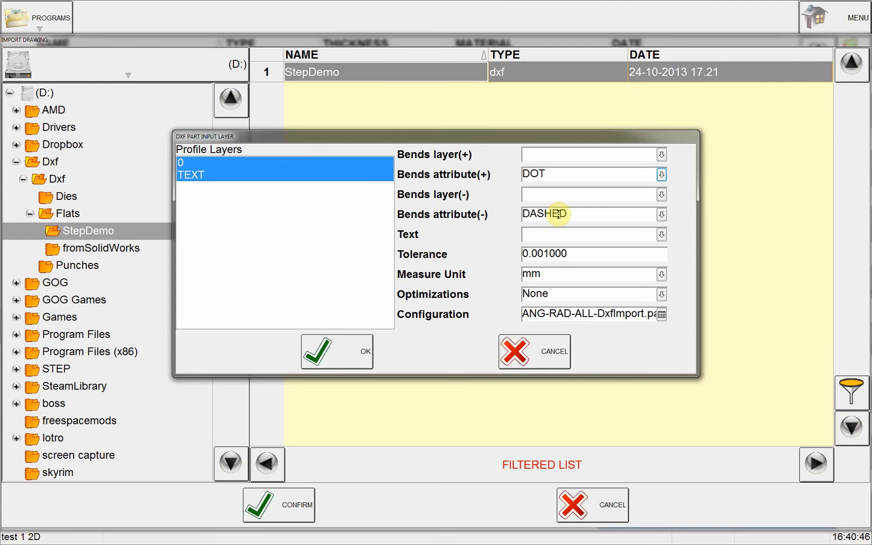
pyautogui.moveTo(470, 381)
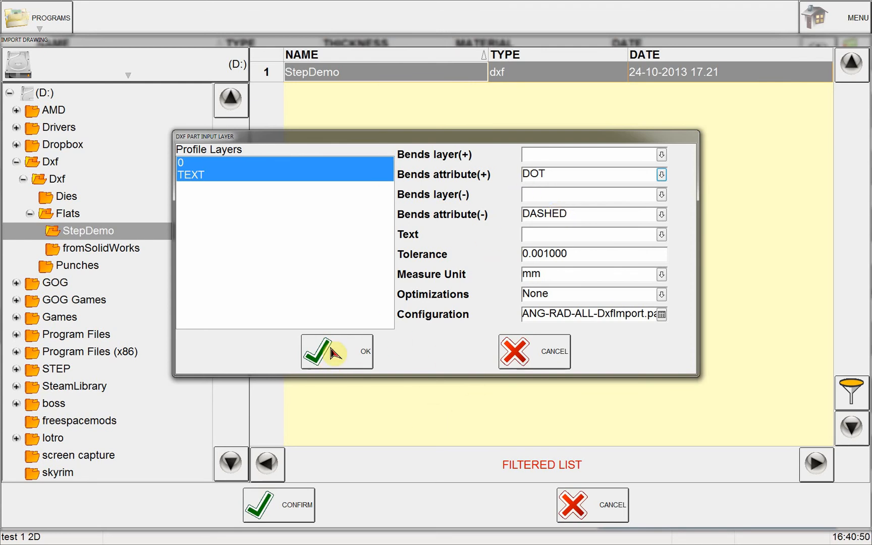
pyautogui.click(335, 352)
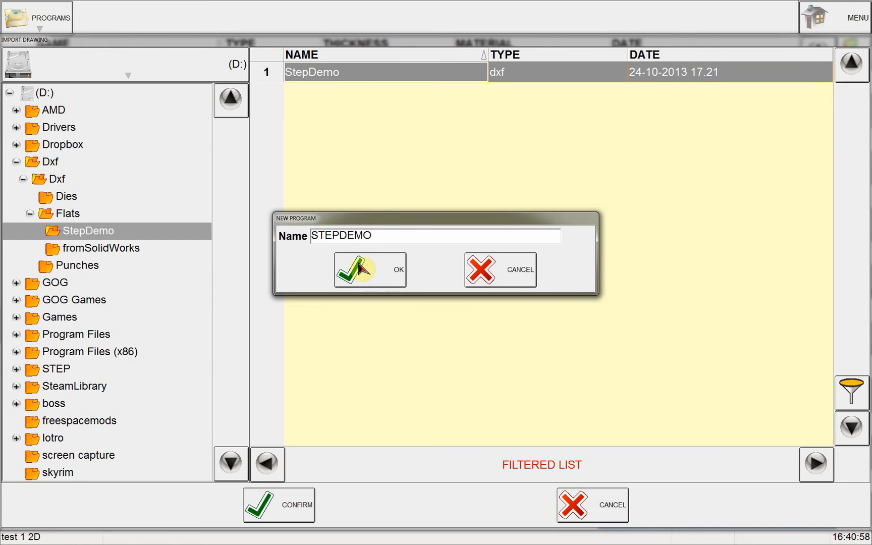
pyautogui.moveTo(386, 327)
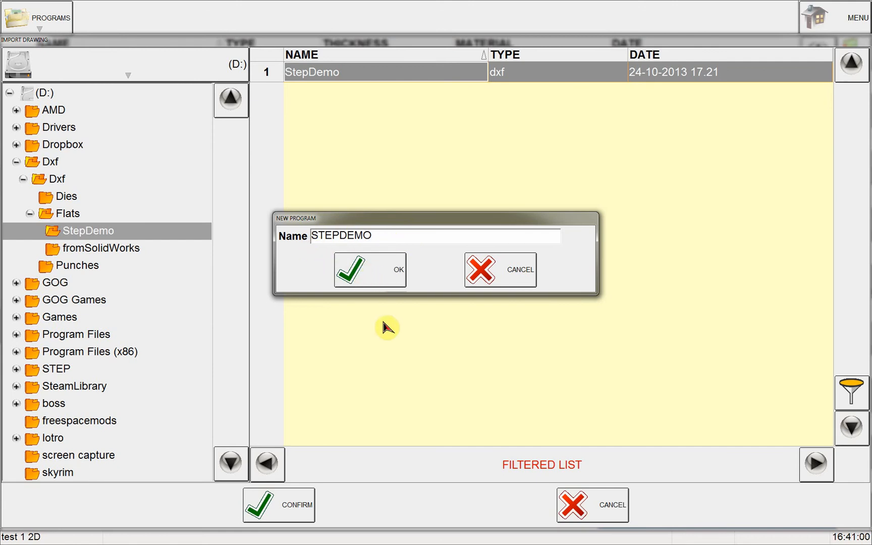
# Step: Create the new program keeping the prefilled name STEPDEMO
pyautogui.click(351, 270)
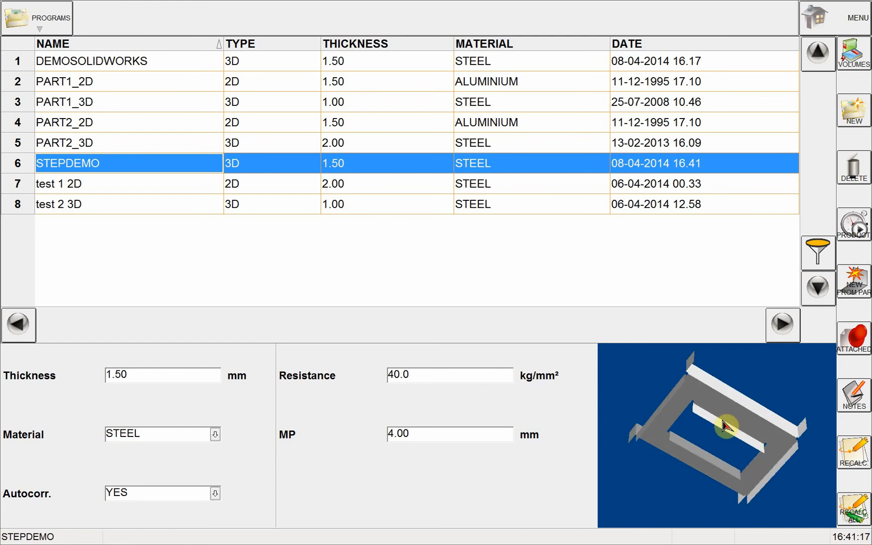
# Step: Go to Tool Up for STEPDEMO, showing punch DEMO2 at position 1365
pyautogui.click(37, 18)
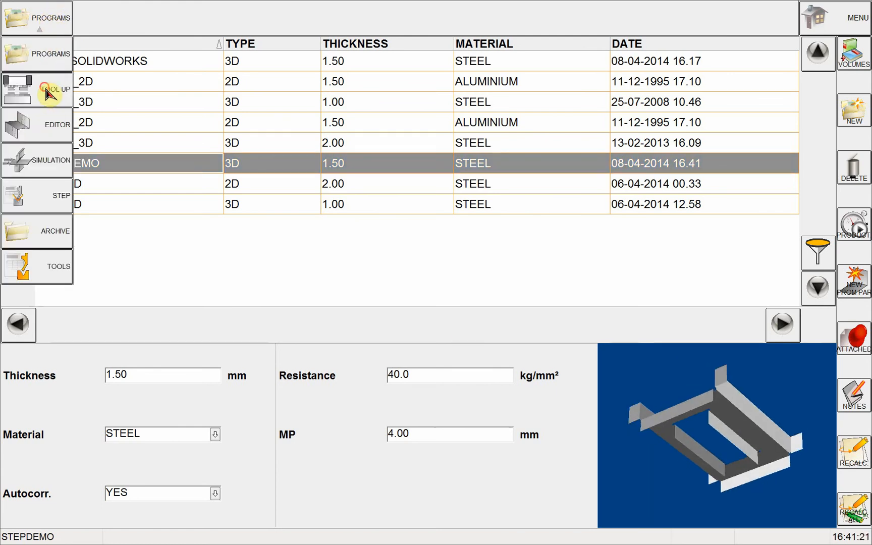
pyautogui.click(37, 91)
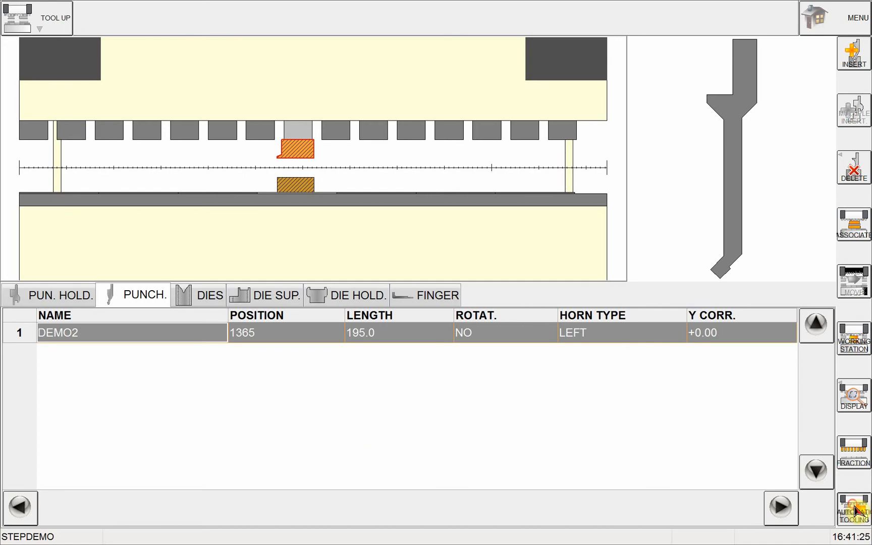
# Step: Auto-generate two P.97.85.R08 punch stations at 1000 and 1579, then move STEPDEMO to the 3D bend simulation
pyautogui.click(854, 504)
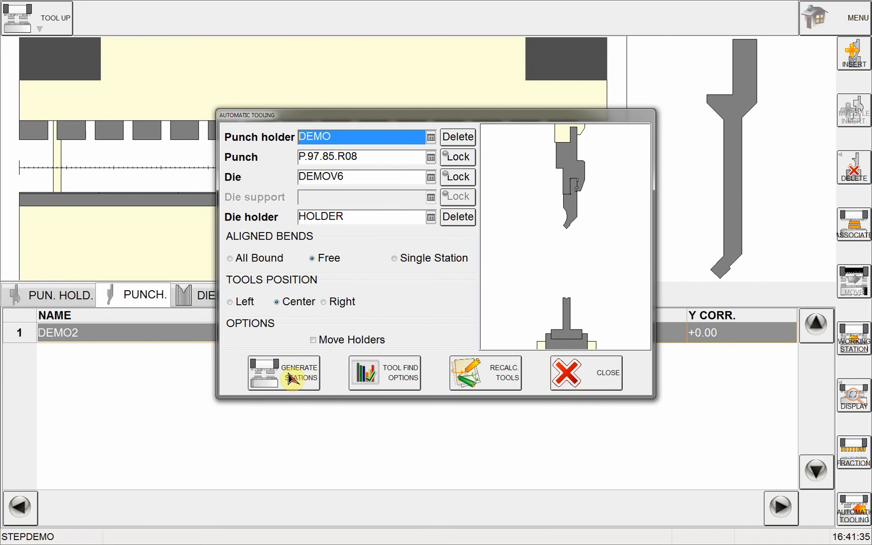
pyautogui.click(283, 373)
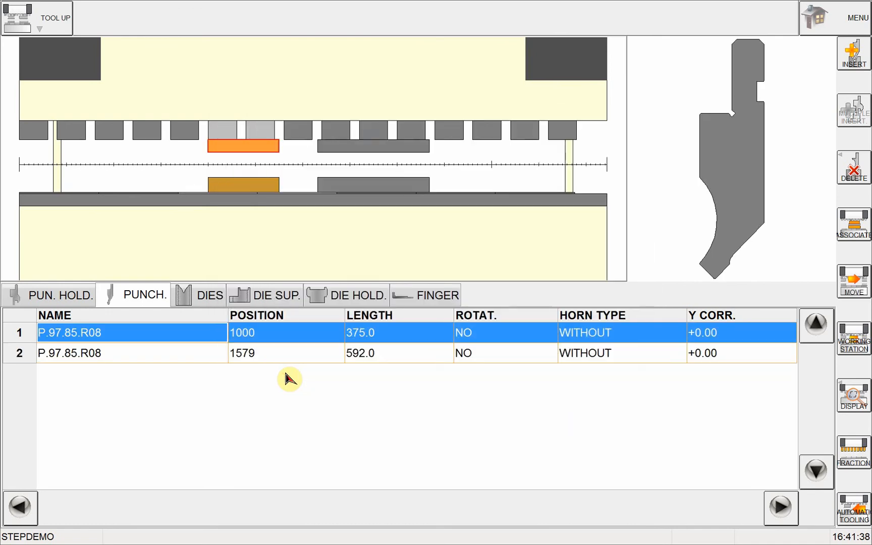
pyautogui.moveTo(45, 30)
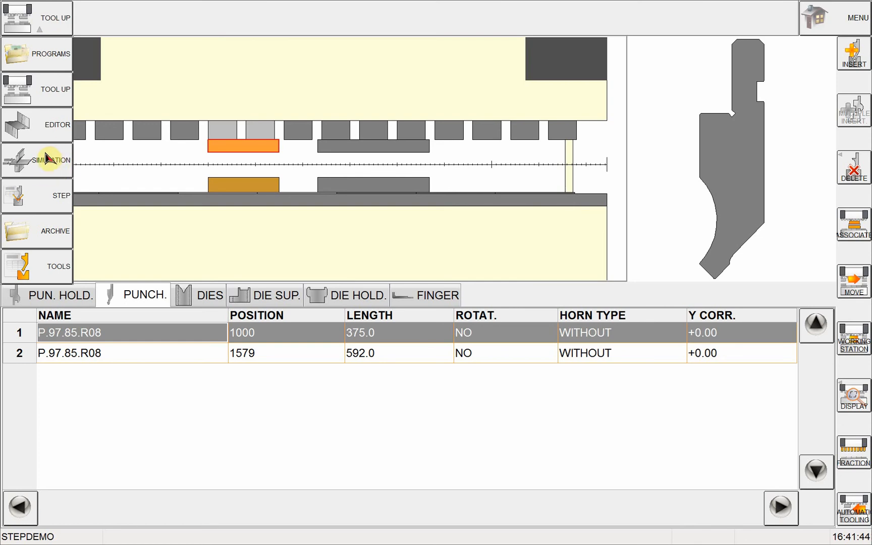
pyautogui.click(36, 159)
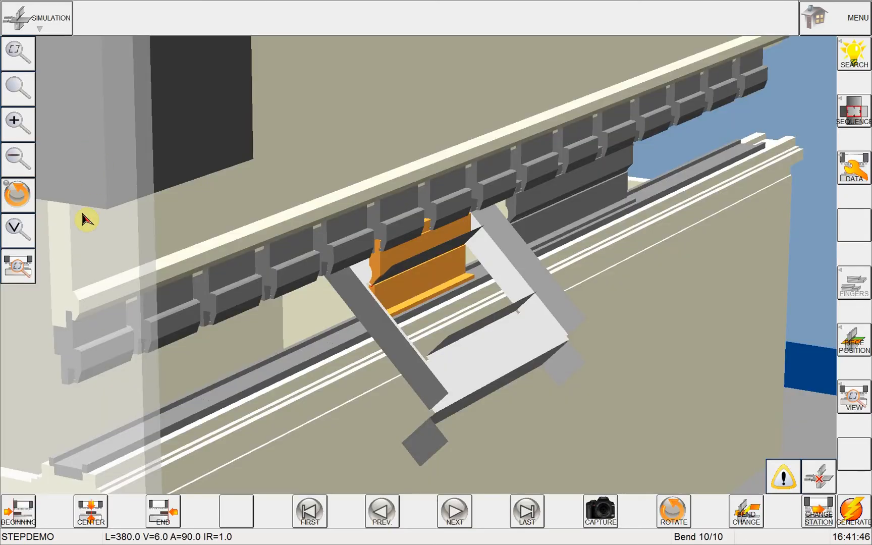
# Step: Search for a 10-bend sequence for STEPDEMO and confirm it so it is stored
pyautogui.click(854, 52)
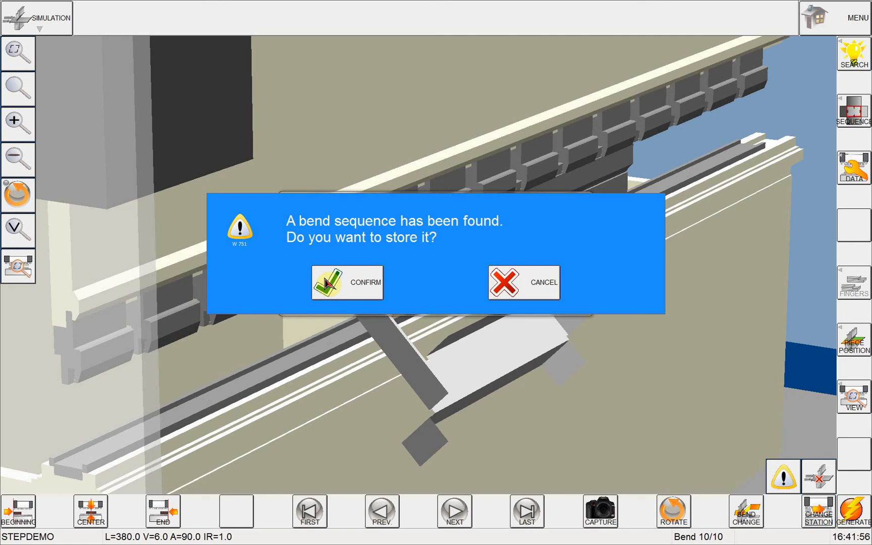
pyautogui.click(346, 282)
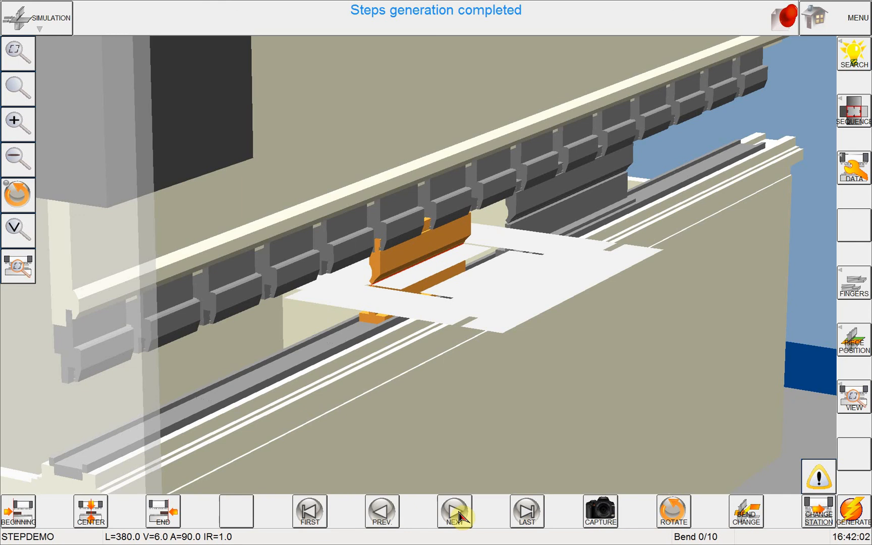
# Step: Step the simulation through bends 1–10 with Next and generate the bending steps
pyautogui.click(454, 511)
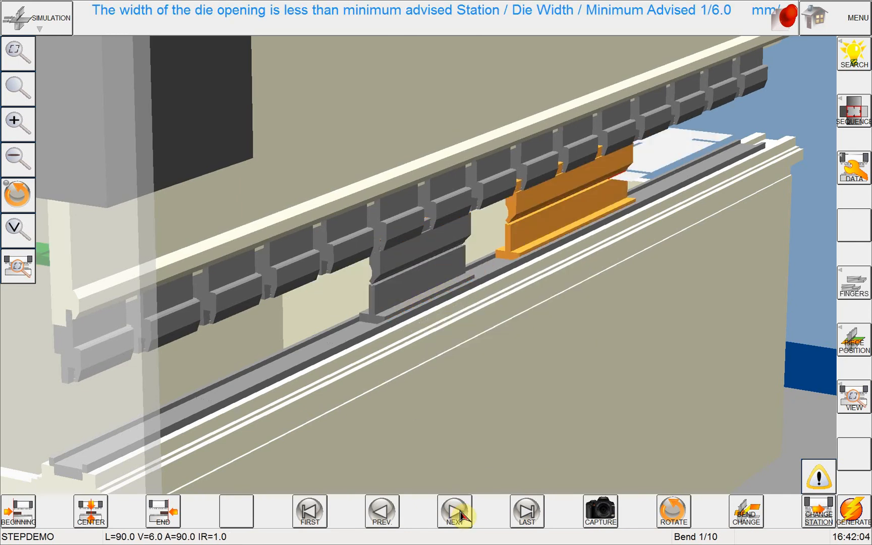
pyautogui.click(455, 510)
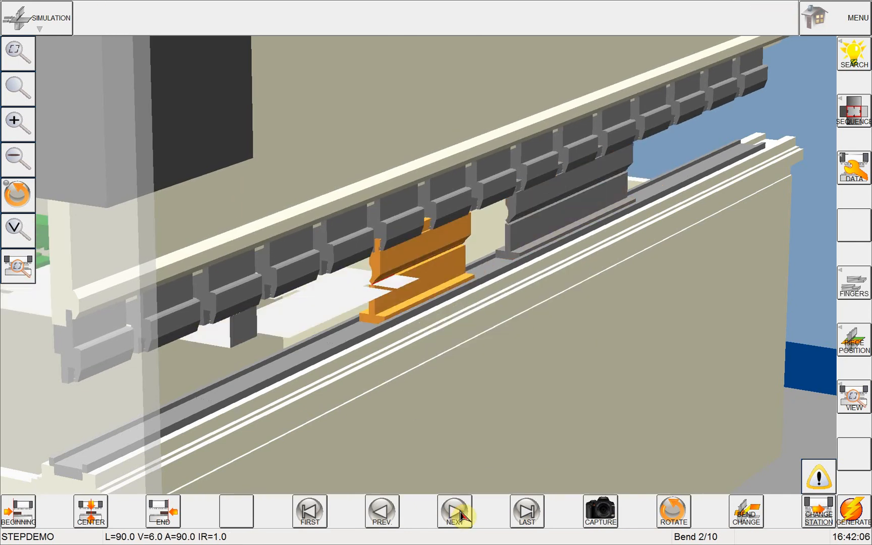
pyautogui.click(455, 510)
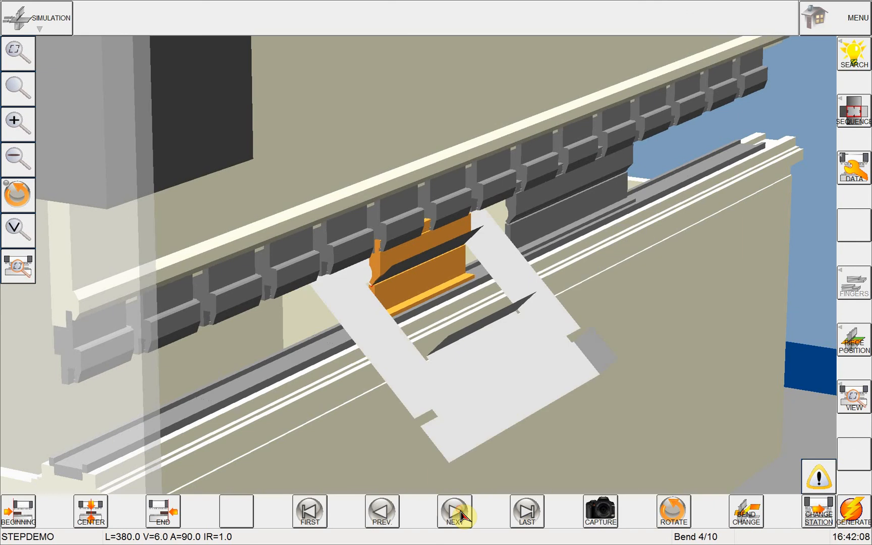
pyautogui.click(455, 511)
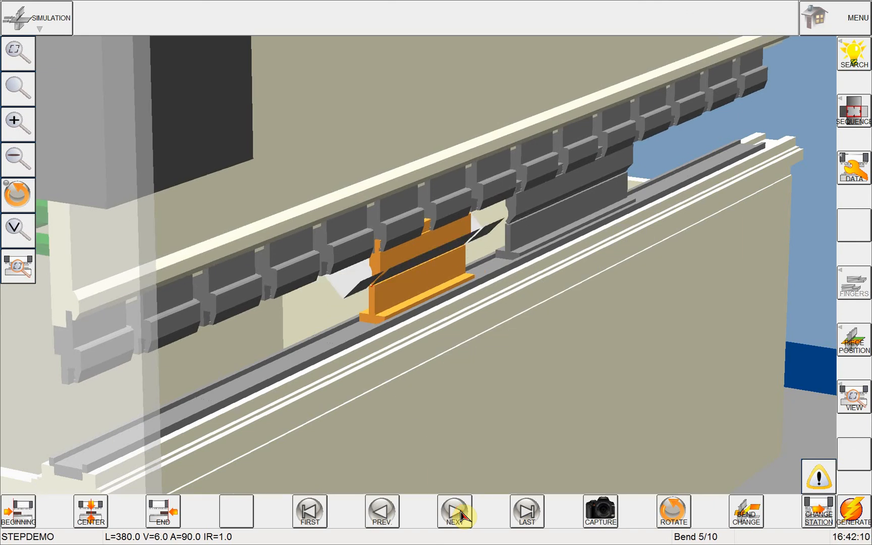
pyautogui.click(454, 510)
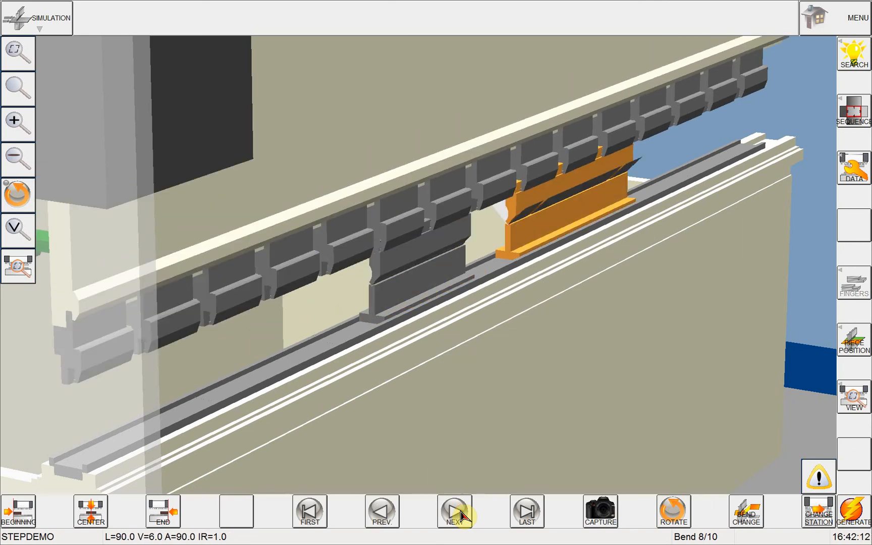
pyautogui.click(454, 511)
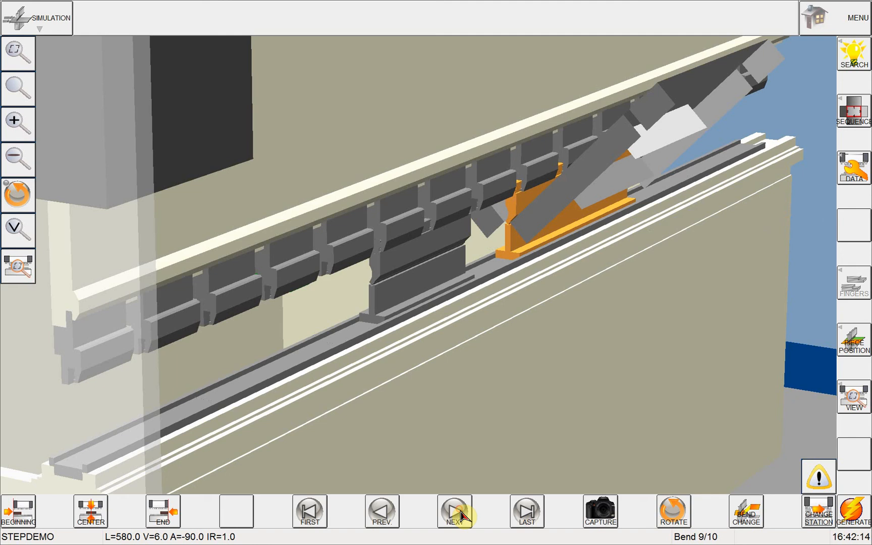
pyautogui.click(454, 511)
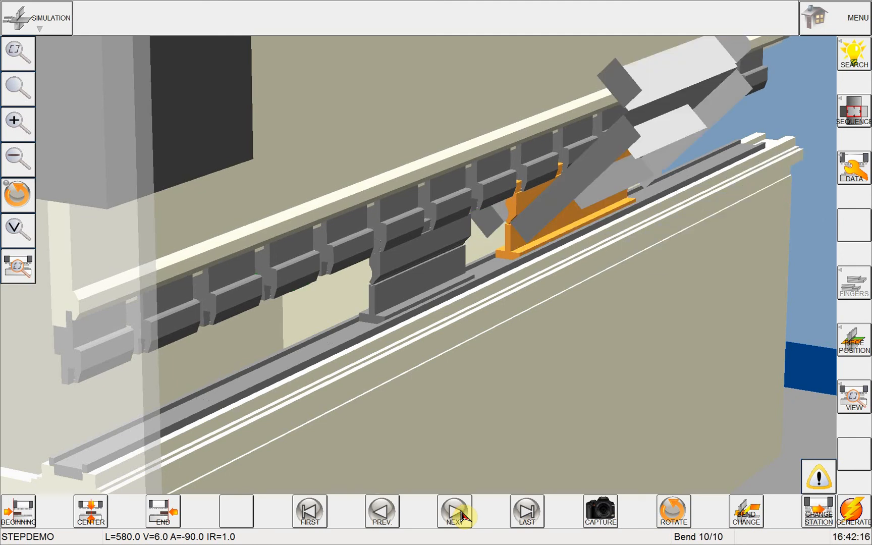
pyautogui.click(454, 510)
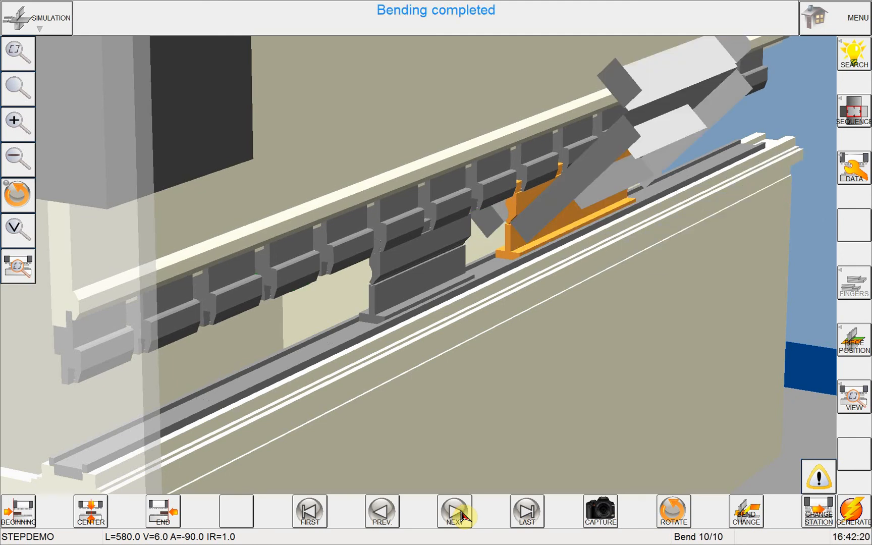
pyautogui.click(455, 510)
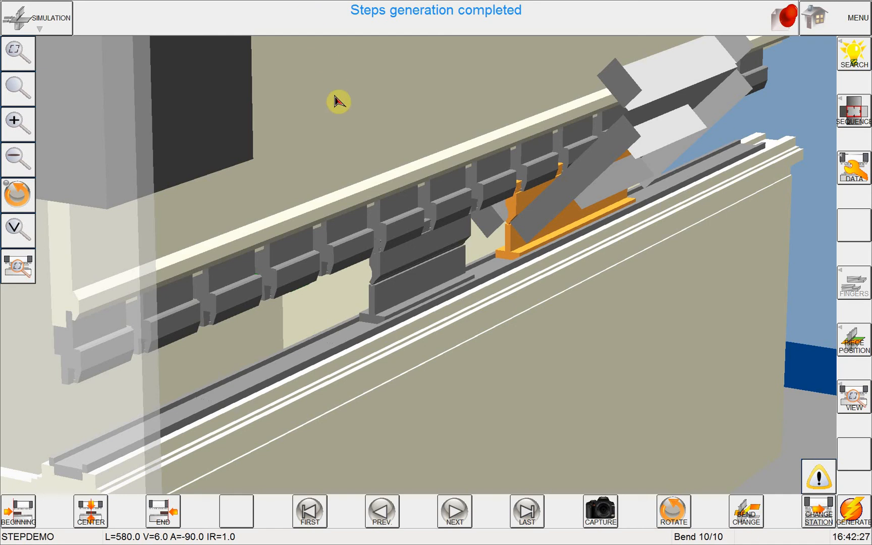
pyautogui.moveTo(816, 17)
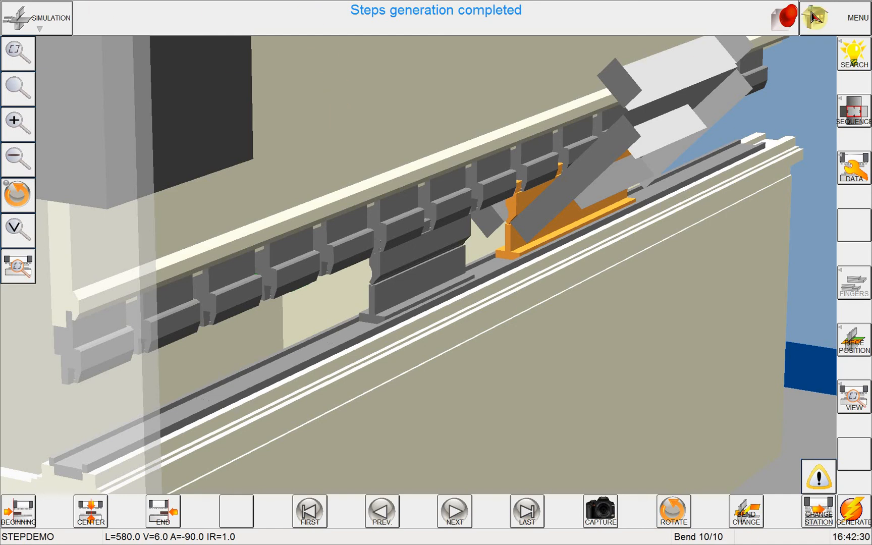
# Step: Switch to Automatic mode via MENU and accept Update and Continue, leaving STEPDEMO ready at step 1 of 8
pyautogui.click(858, 18)
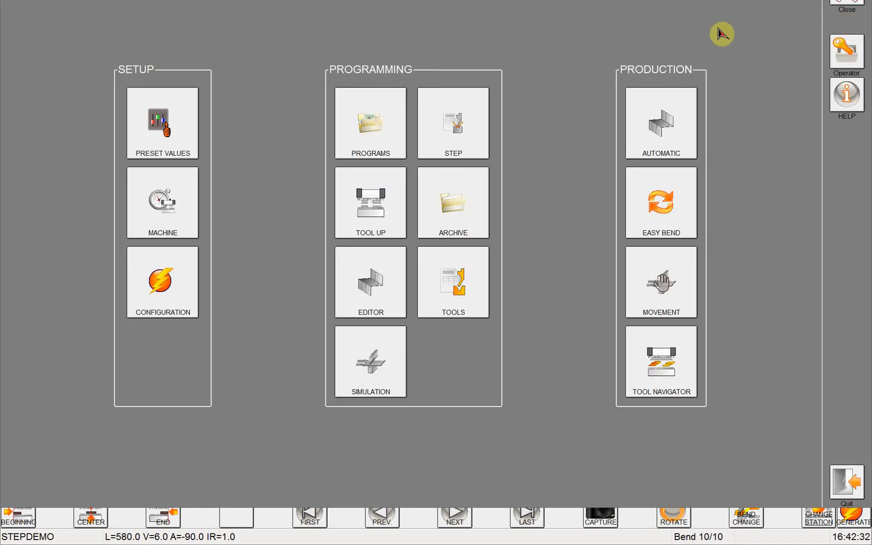
pyautogui.click(661, 121)
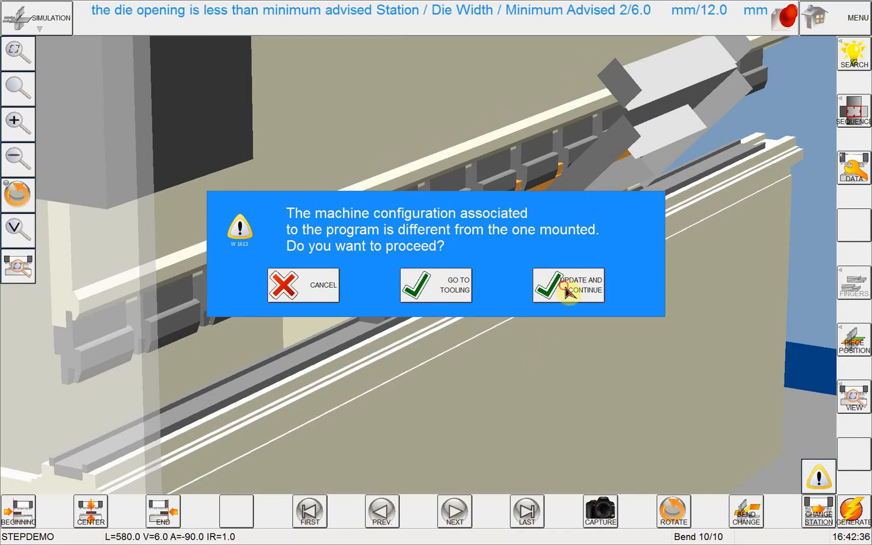
pyautogui.click(567, 285)
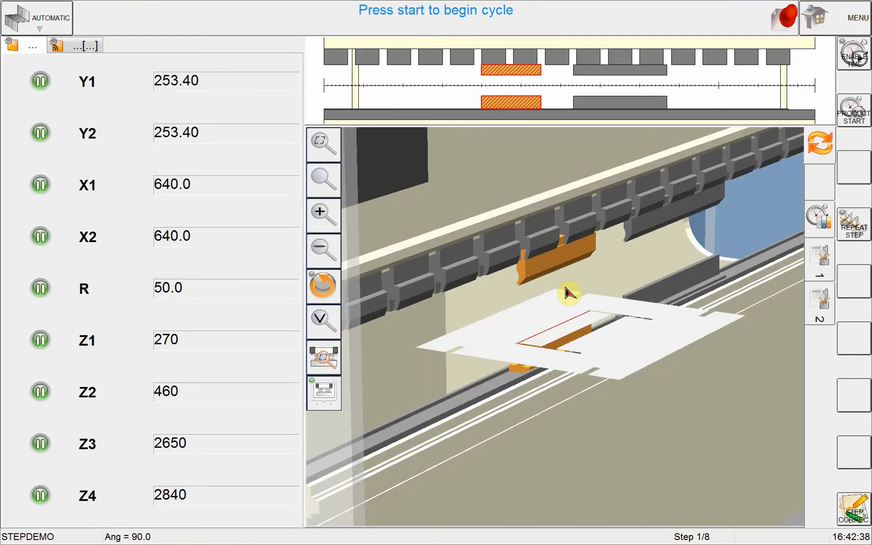